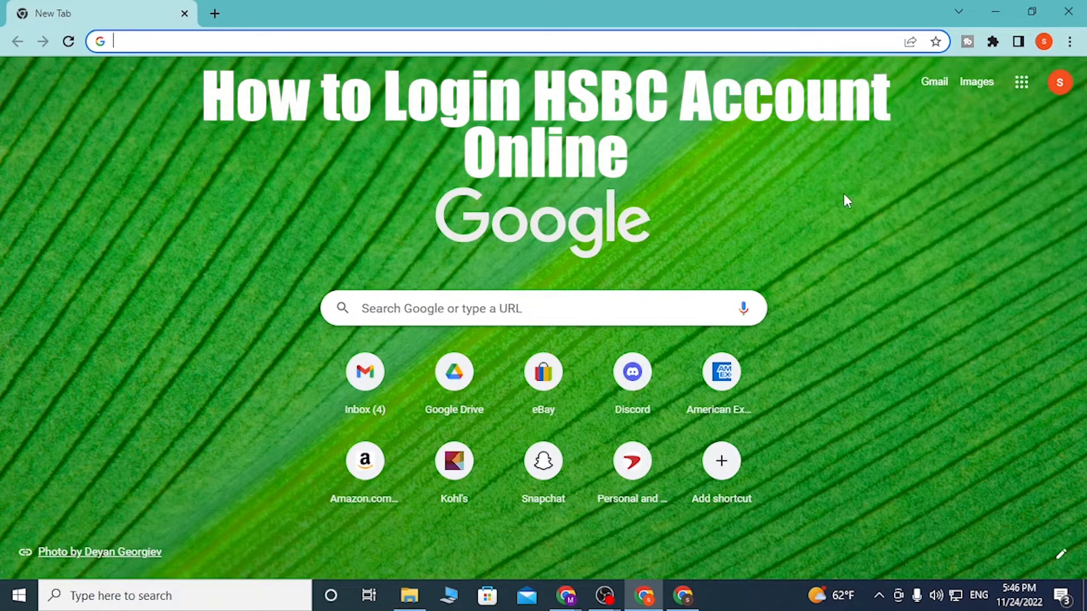
{"action": "mouse_move", "coordinate": [839, 232]}
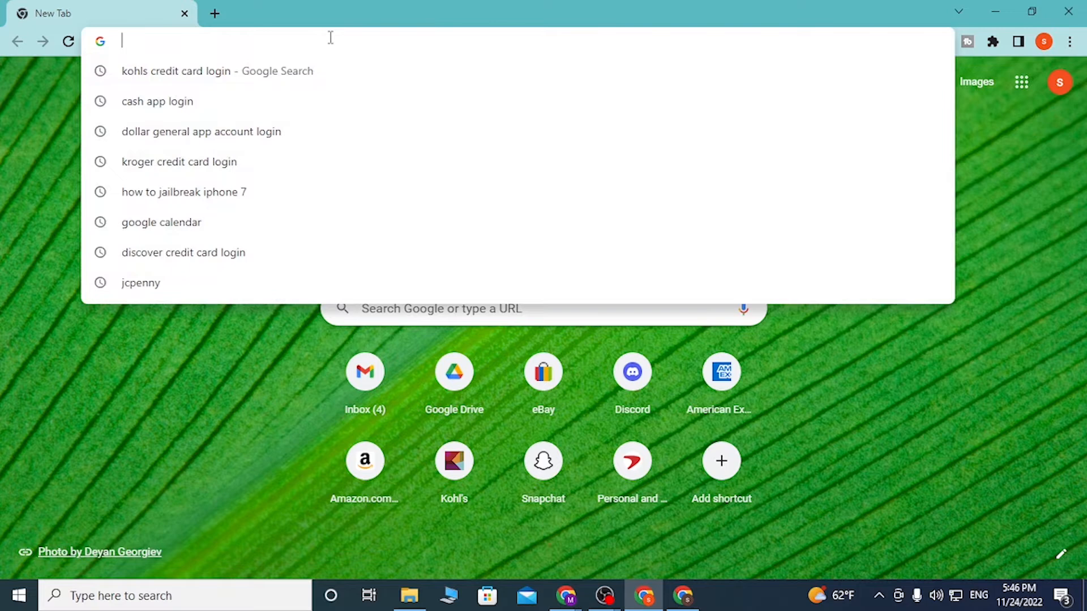
Navigate to hsbc.co.uk from the Chrome address bar
{"action": "type", "text": "hsbc"}
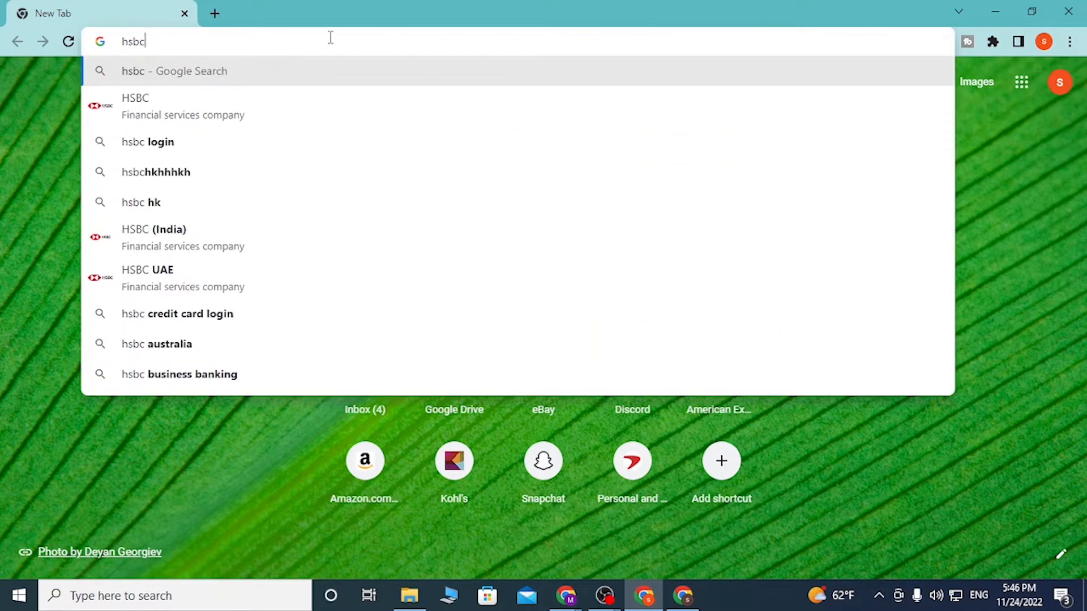
{"action": "type", "text": ".co.uk"}
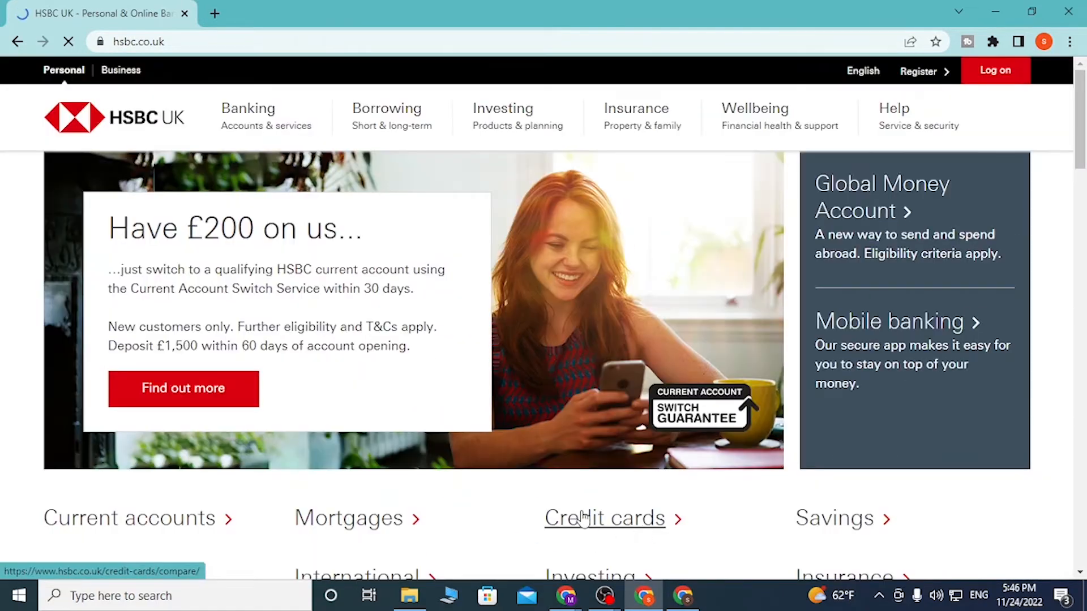
Switch from the HSBC UK personal homepage to the Business banking site
{"action": "left_click", "coordinate": [603, 517]}
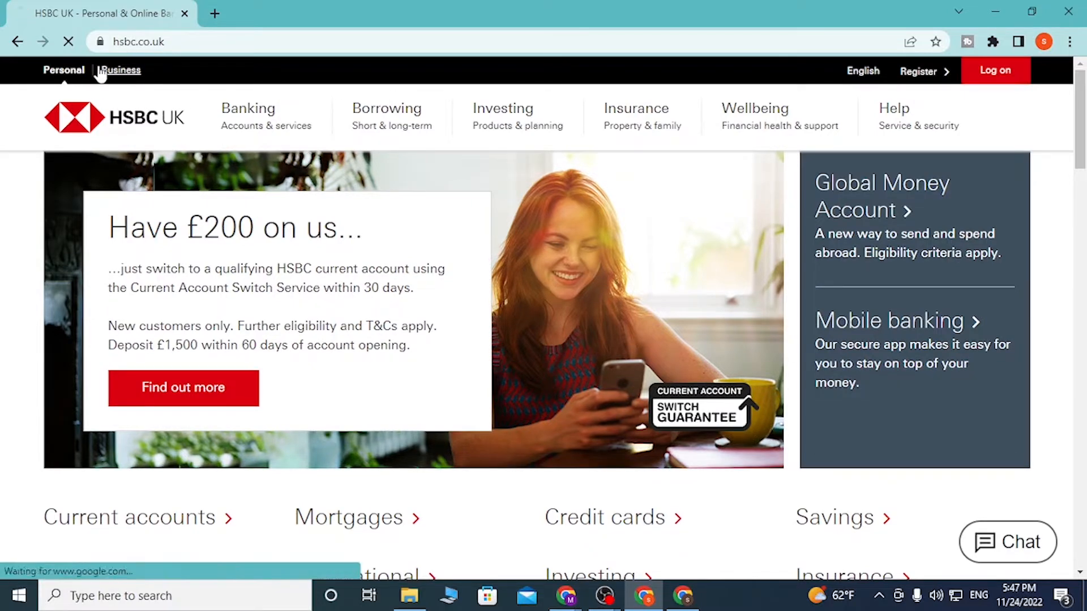
{"action": "left_click", "coordinate": [119, 71]}
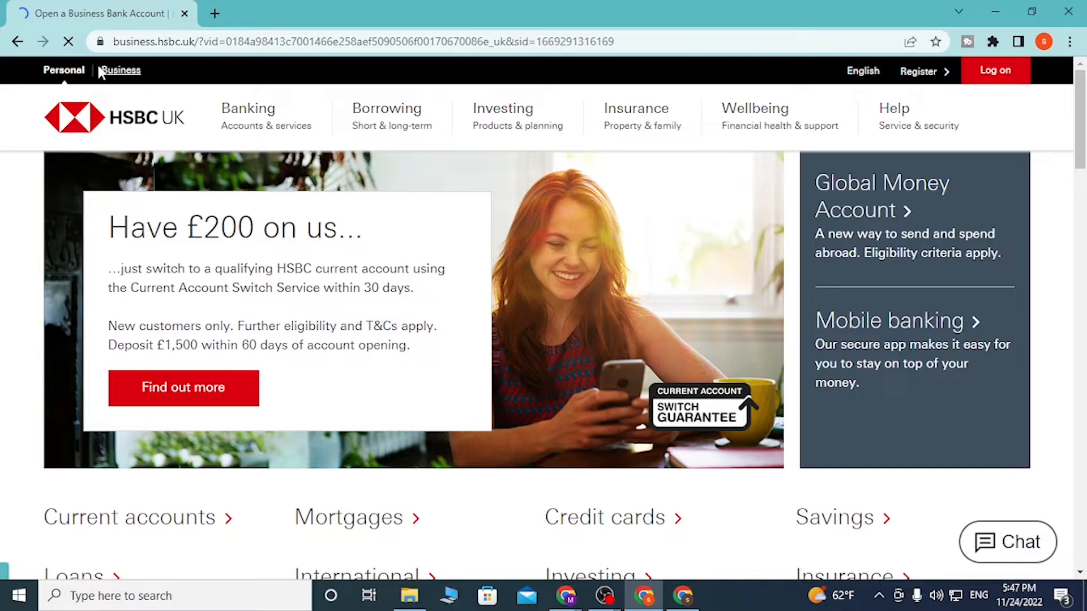
{"action": "left_click", "coordinate": [120, 70]}
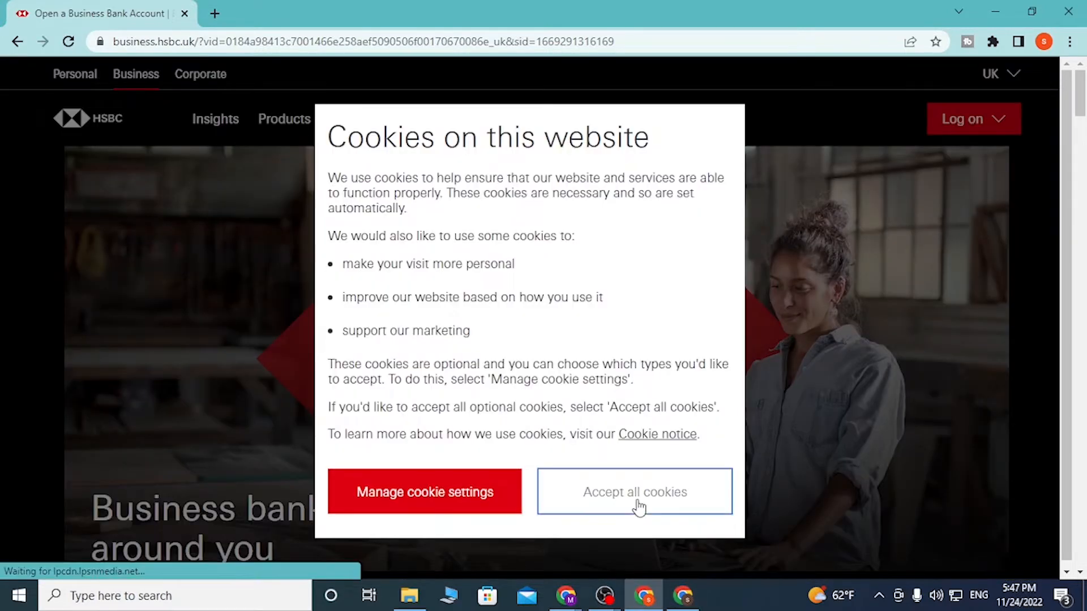
Accept all cookies, return to Personal banking and reach the Log on page
{"action": "left_click", "coordinate": [634, 492]}
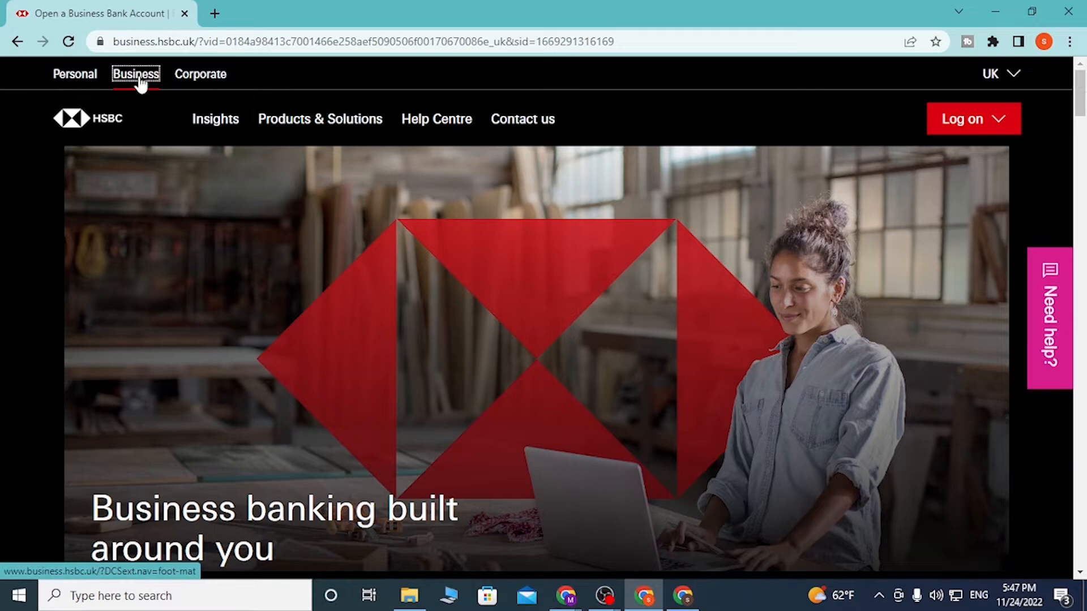
{"action": "mouse_move", "coordinate": [74, 75]}
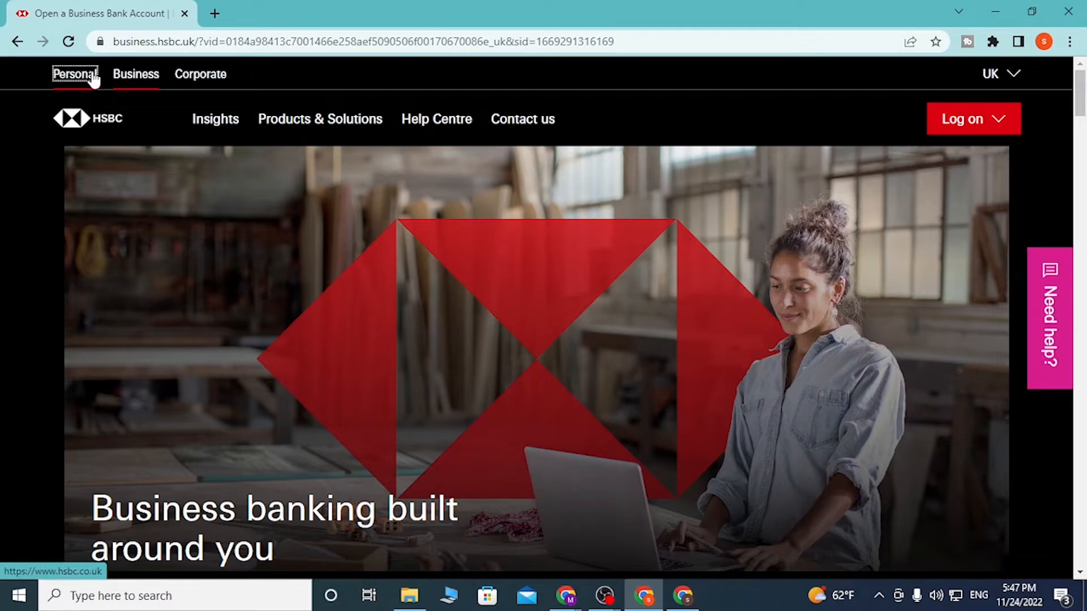
{"action": "left_click", "coordinate": [75, 75]}
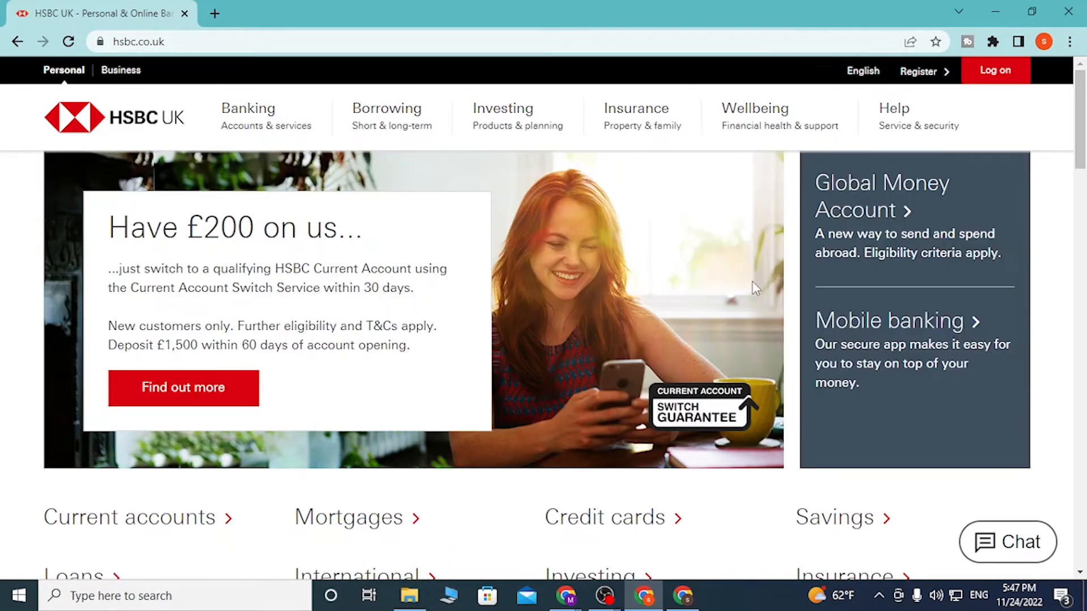
{"action": "left_click", "coordinate": [995, 70]}
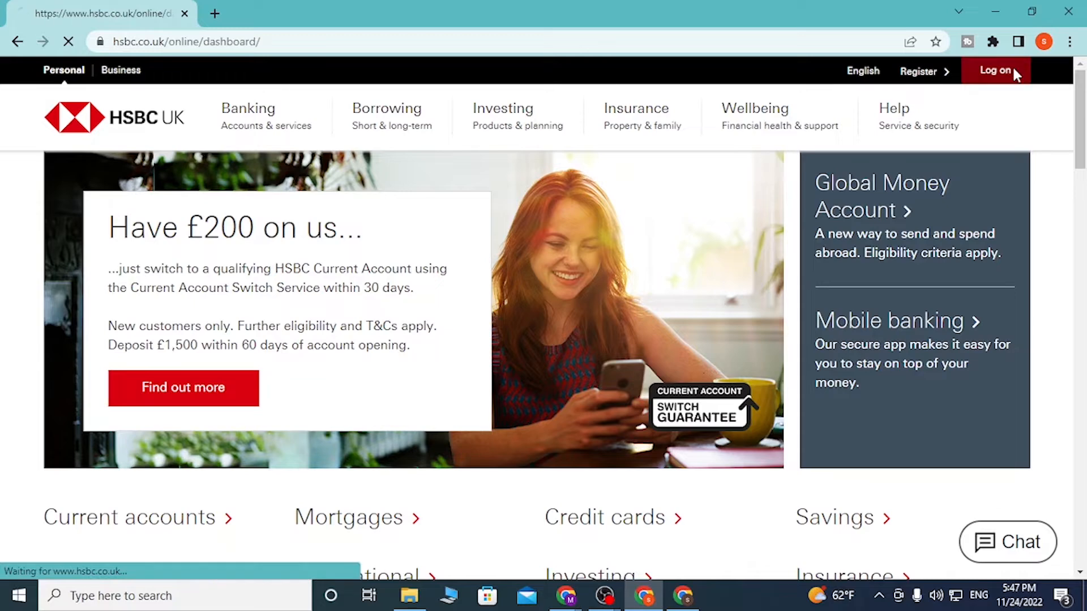
{"action": "left_click", "coordinate": [997, 71]}
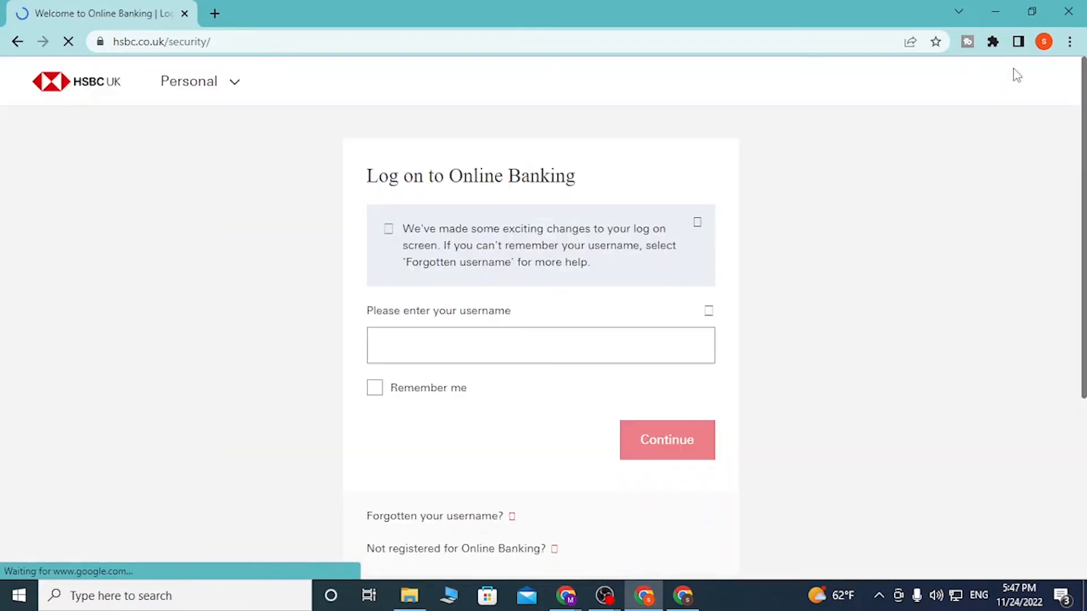
{"action": "left_click", "coordinate": [541, 346]}
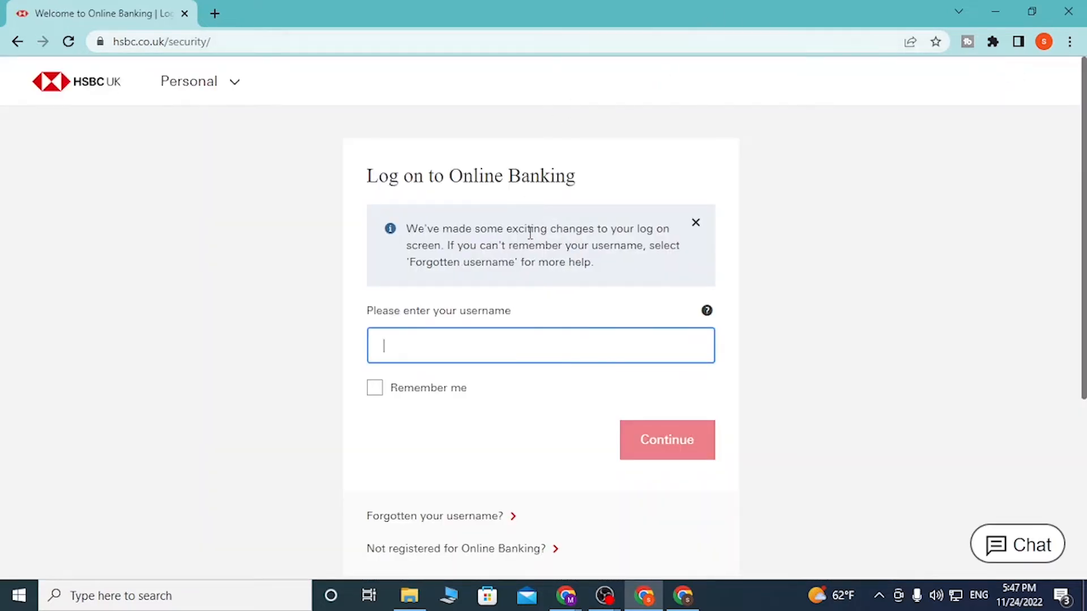
{"action": "scroll", "scroll_direction": "down", "scroll_amount": 3}
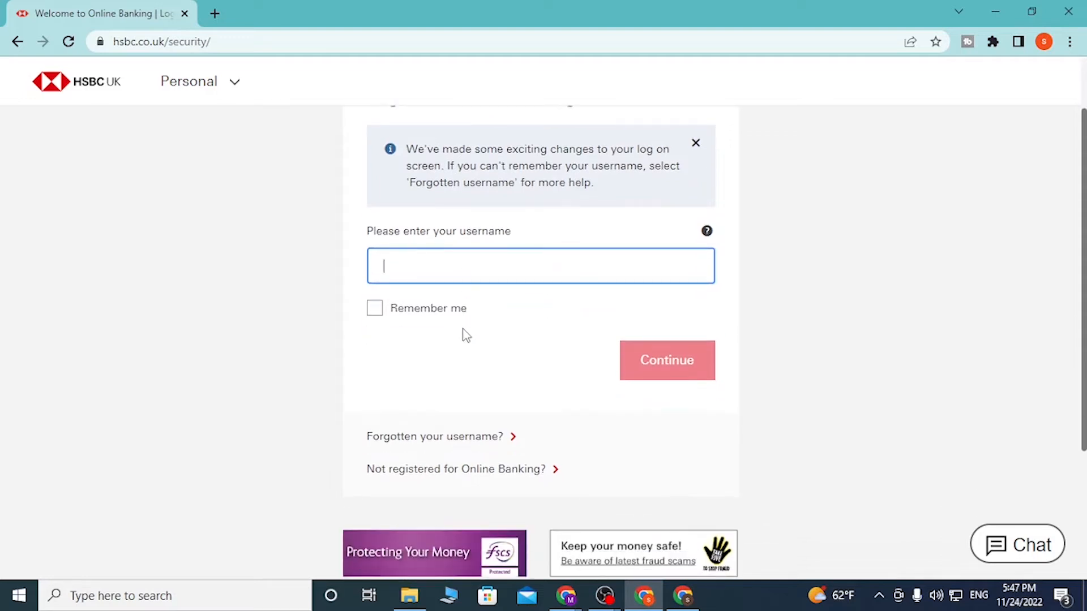
{"action": "mouse_move", "coordinate": [448, 276]}
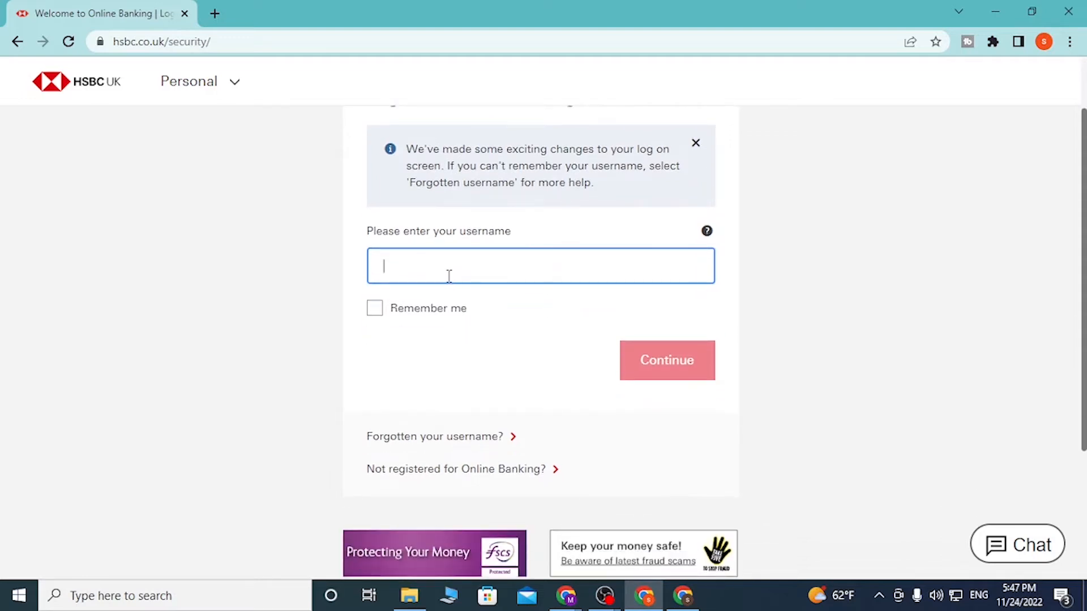
{"action": "mouse_move", "coordinate": [442, 382]}
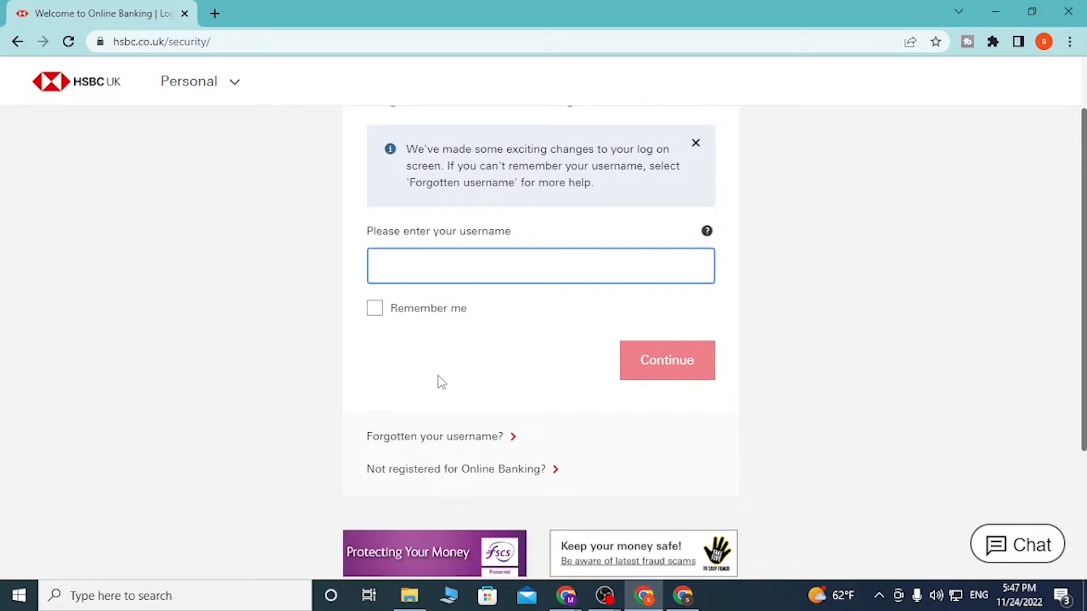
{"action": "mouse_move", "coordinate": [435, 438]}
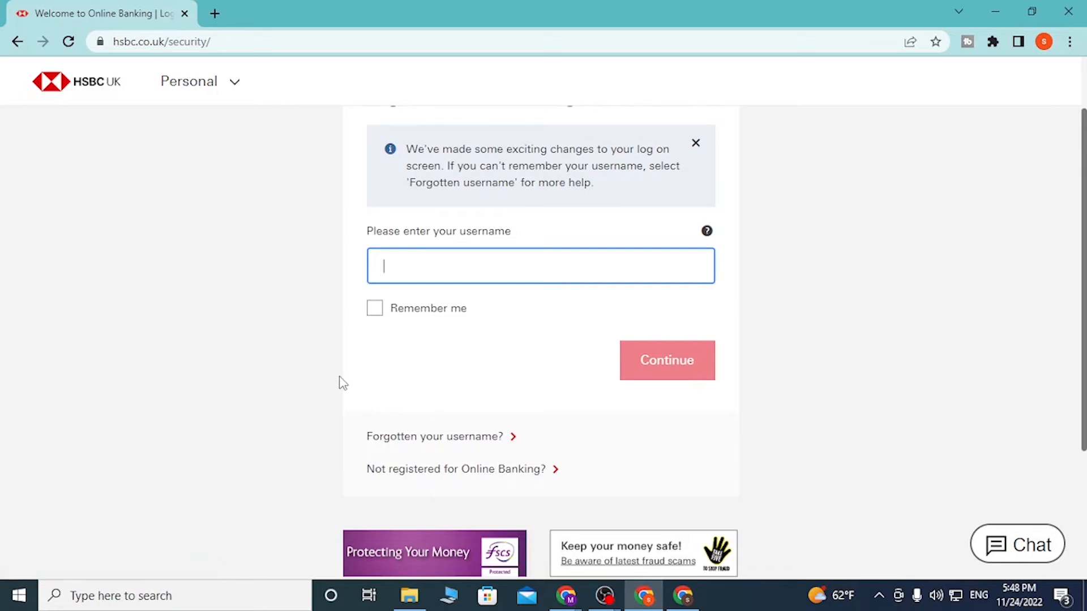
{"action": "scroll", "scroll_direction": "up", "scroll_amount": 3}
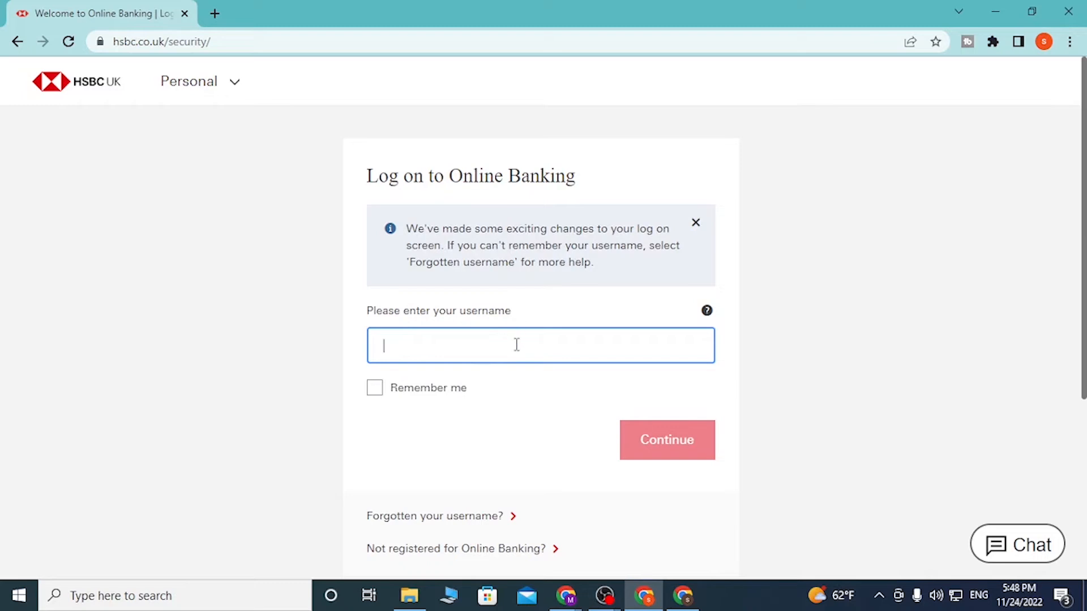
{"action": "mouse_move", "coordinate": [666, 439]}
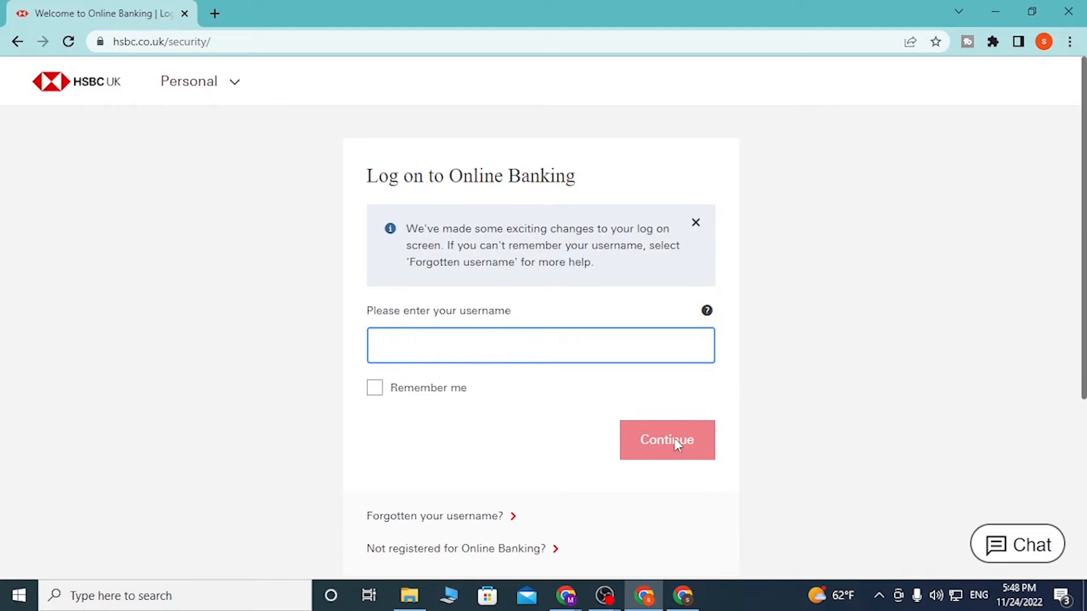
{"action": "mouse_move", "coordinate": [335, 410]}
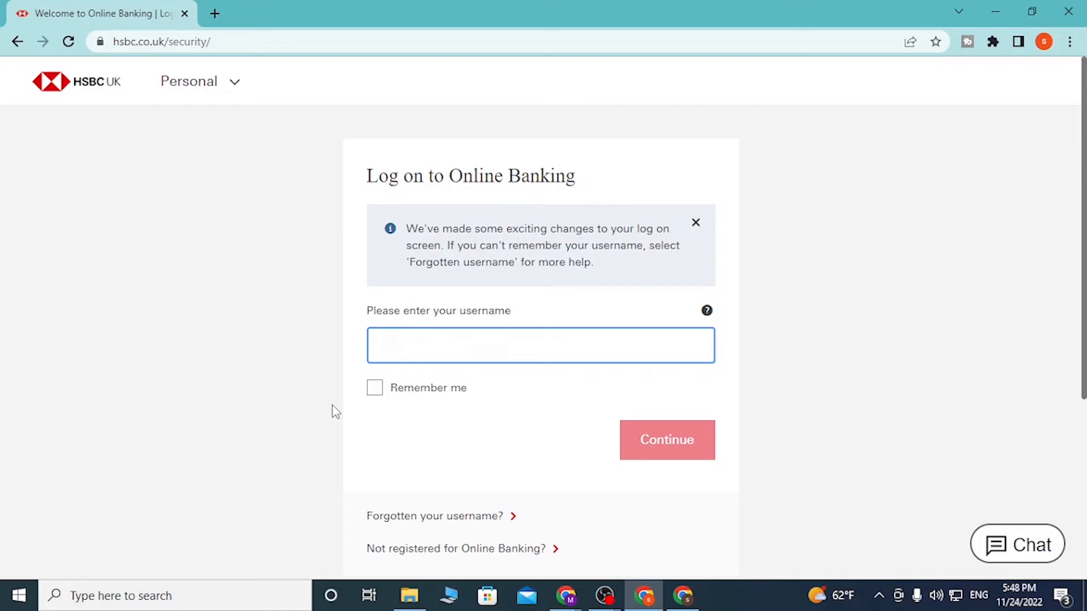
{"action": "left_click", "coordinate": [540, 346]}
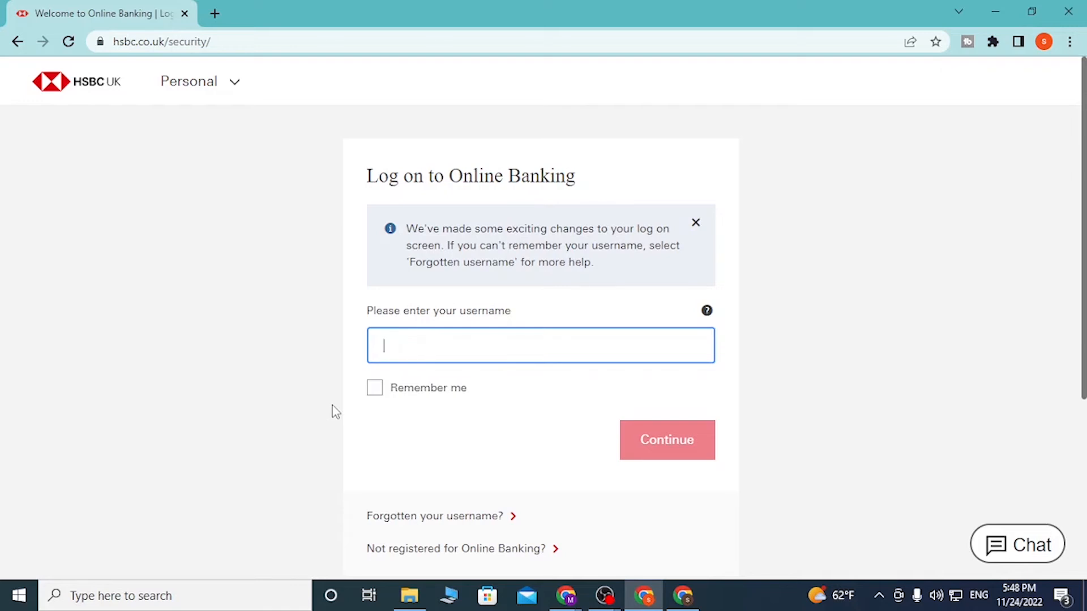
{"action": "mouse_move", "coordinate": [292, 405]}
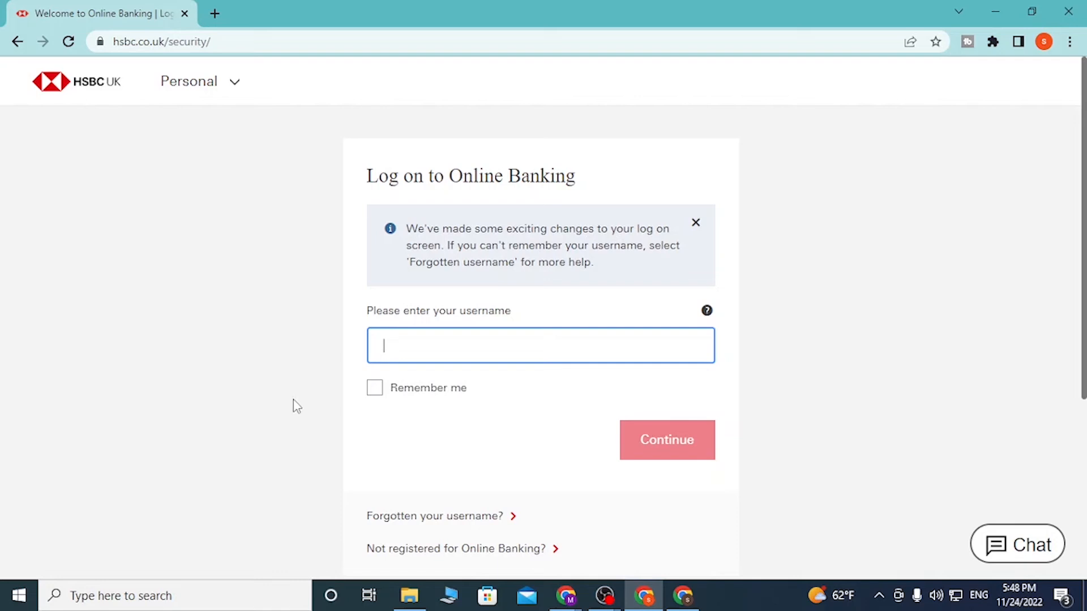
{"action": "mouse_move", "coordinate": [90, 304]}
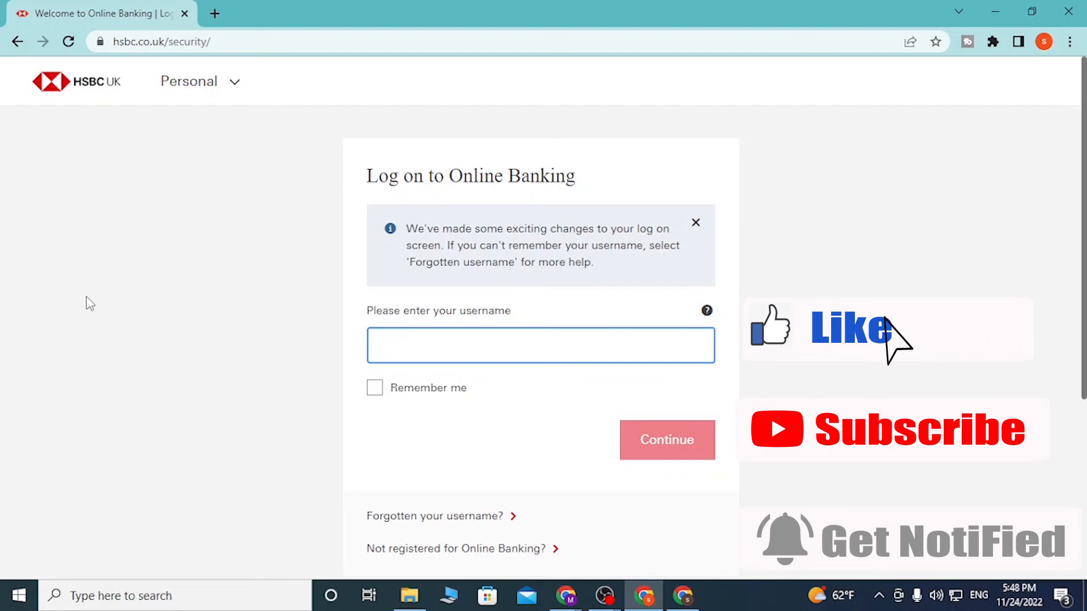
{"action": "mouse_move", "coordinate": [780, 444]}
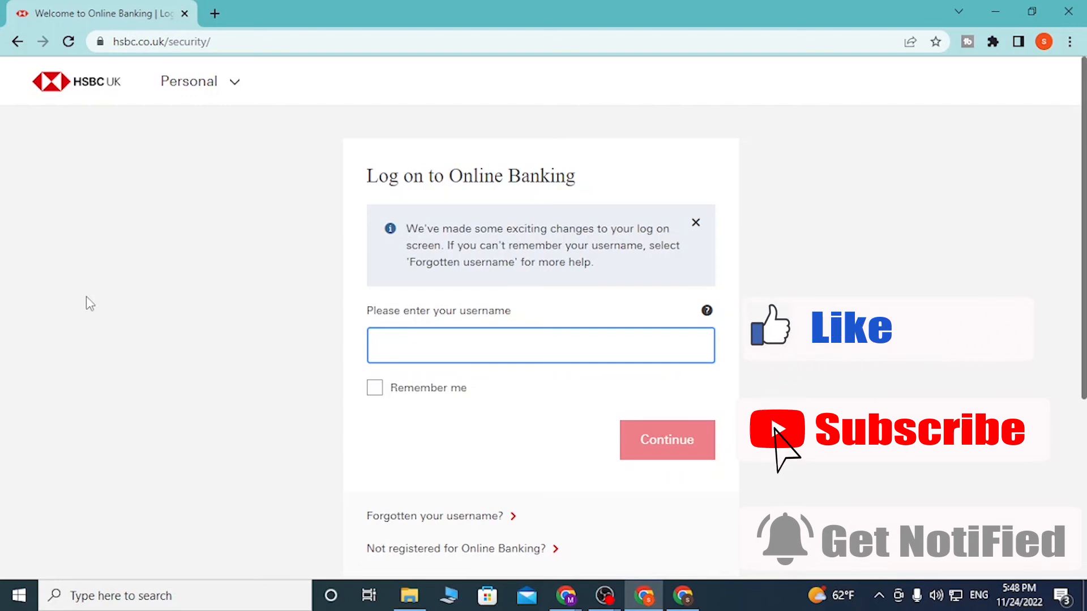